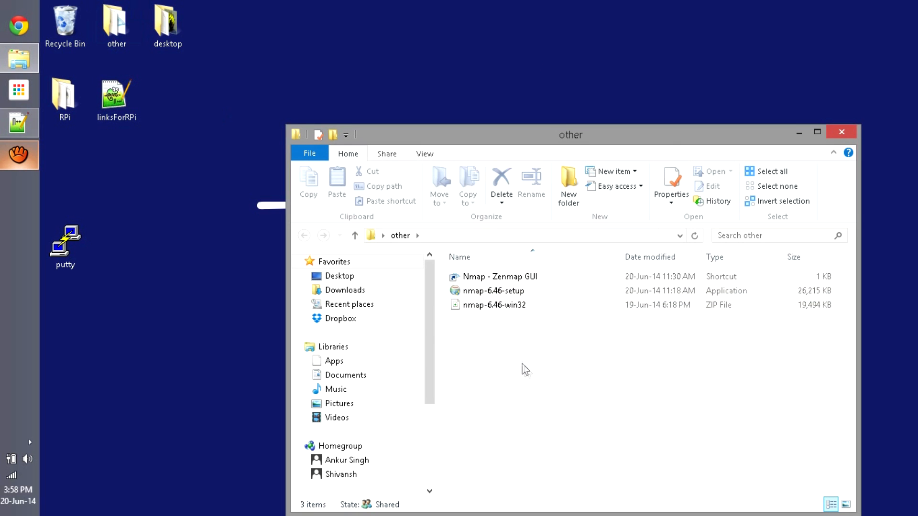
Close the 'other' folder window in File Explorer
left_click(460, 258)
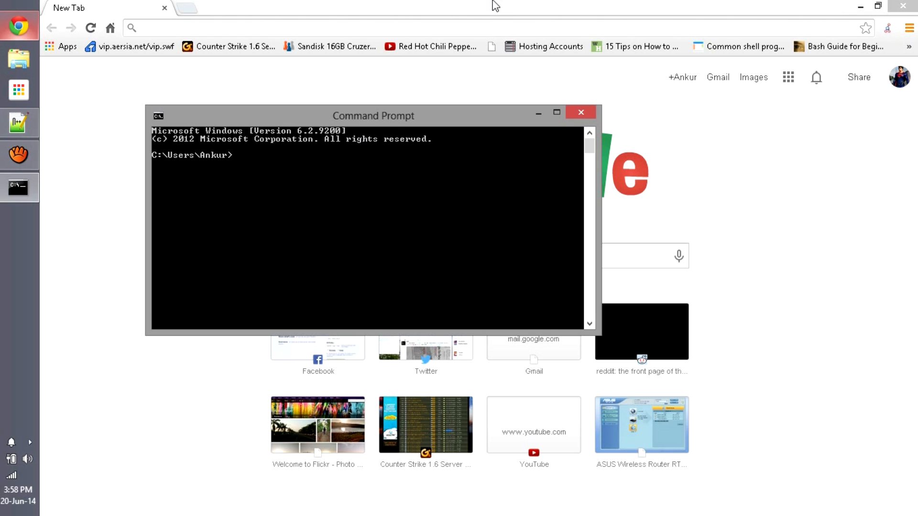
Run ipconfig to find the router's default gateway address
type("ipconfig")
left_click(499, 28)
type("192.168.2.1")
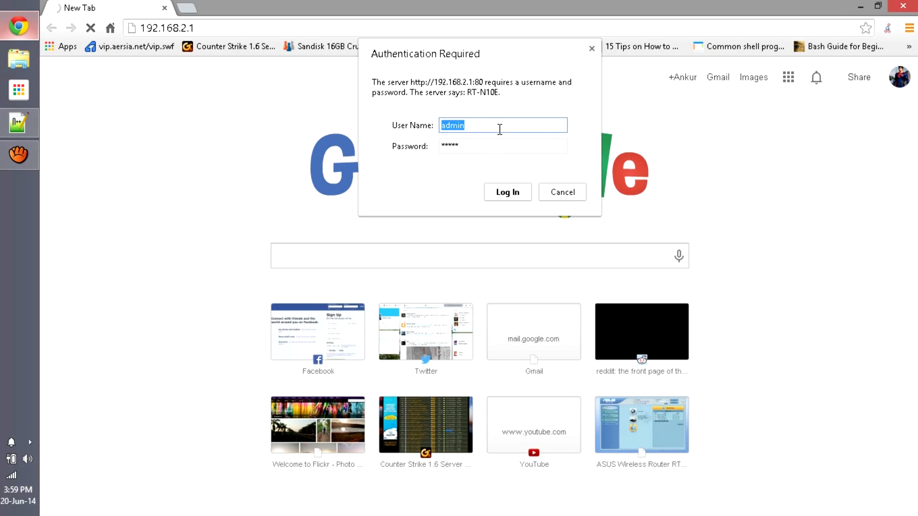
Enter the admin user name and log in to the router at 192.168.2.1
left_click(503, 146)
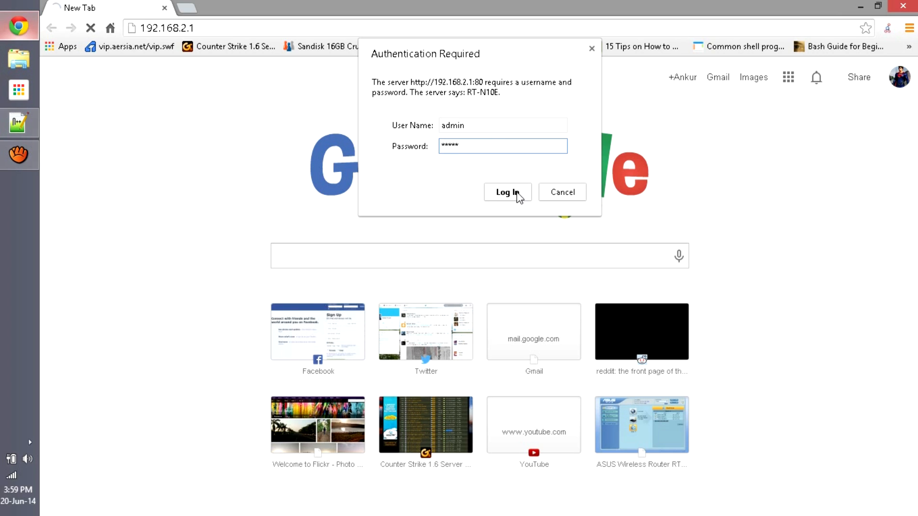
left_click(507, 192)
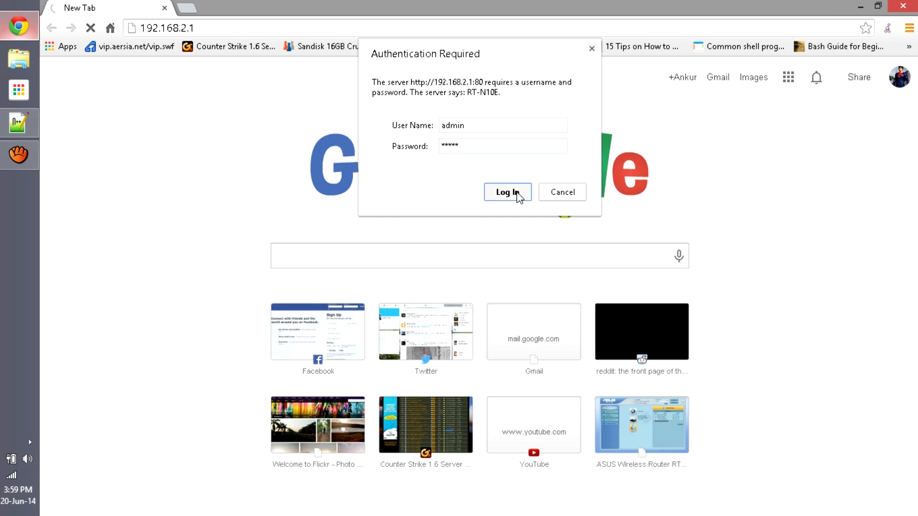
left_click(506, 192)
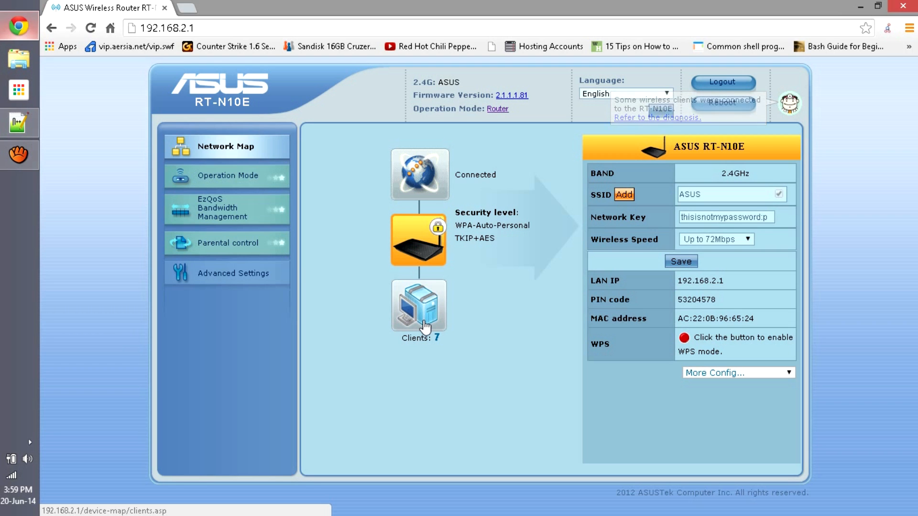
Open the Client Status list showing connected clients' names and LAN IPs
left_click(418, 304)
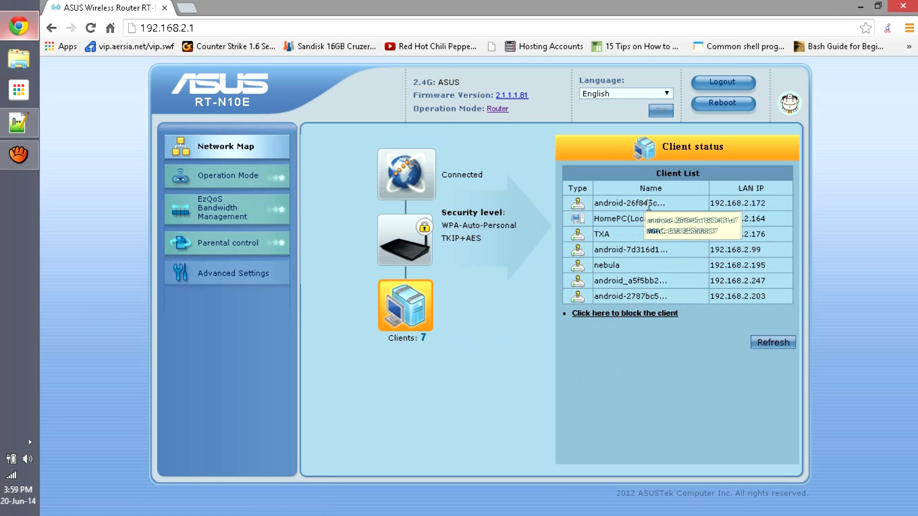
mouse_move(788, 209)
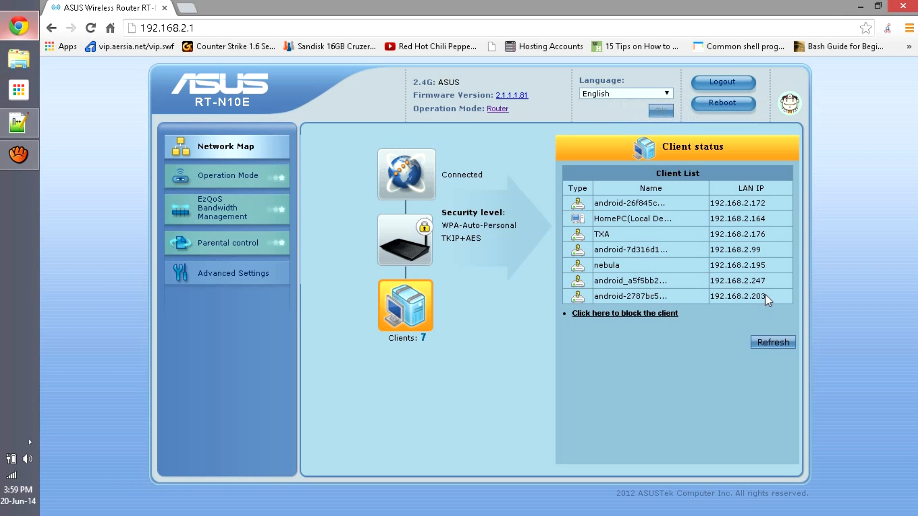
mouse_move(789, 204)
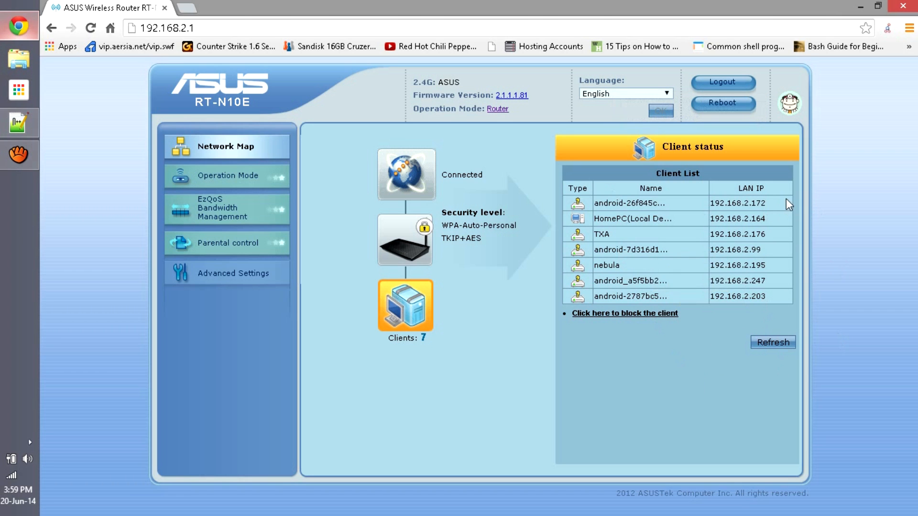
right_click(737, 203)
type("ping")
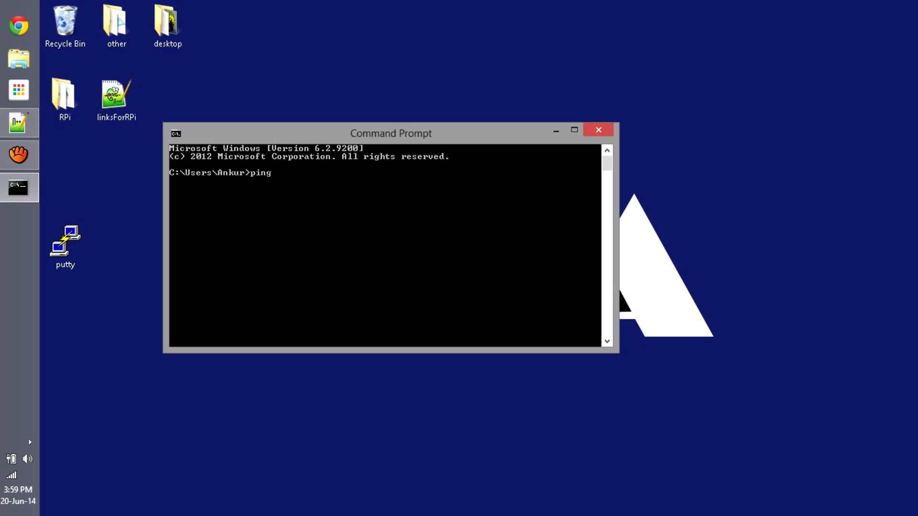
Ping 192.168.2.172, then stop it with Ctrl+C after destination unreachable
type("192.168.2.172")
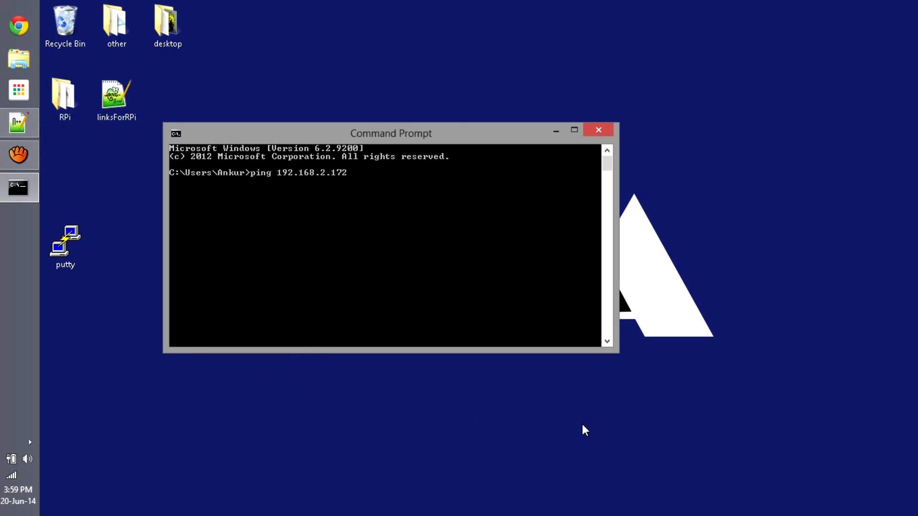
key("enter")
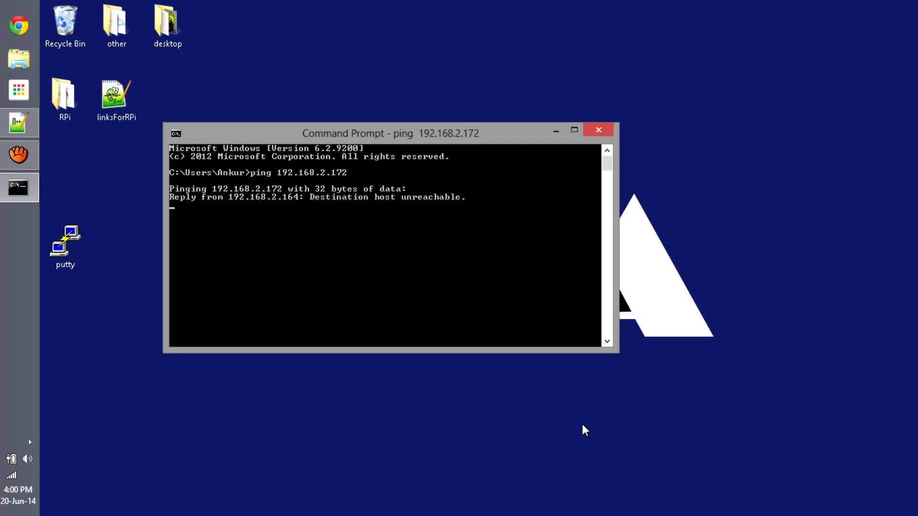
key("ctrl+c")
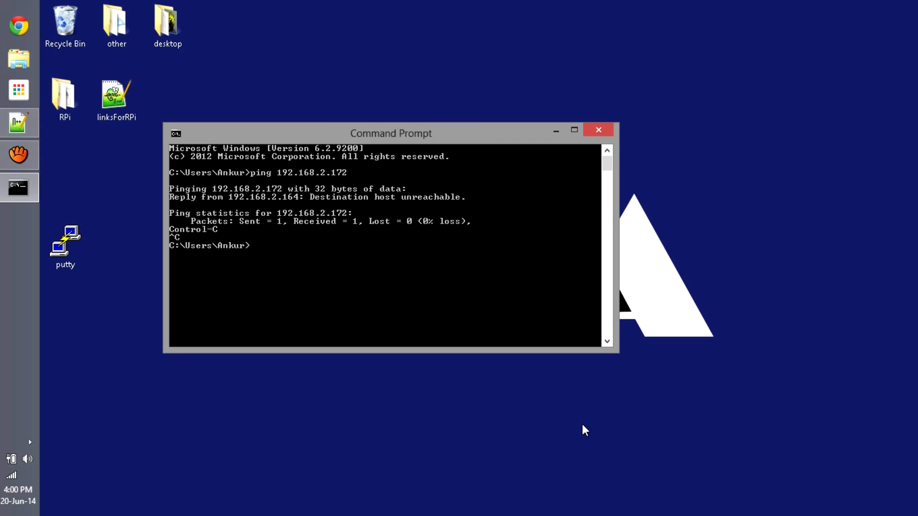